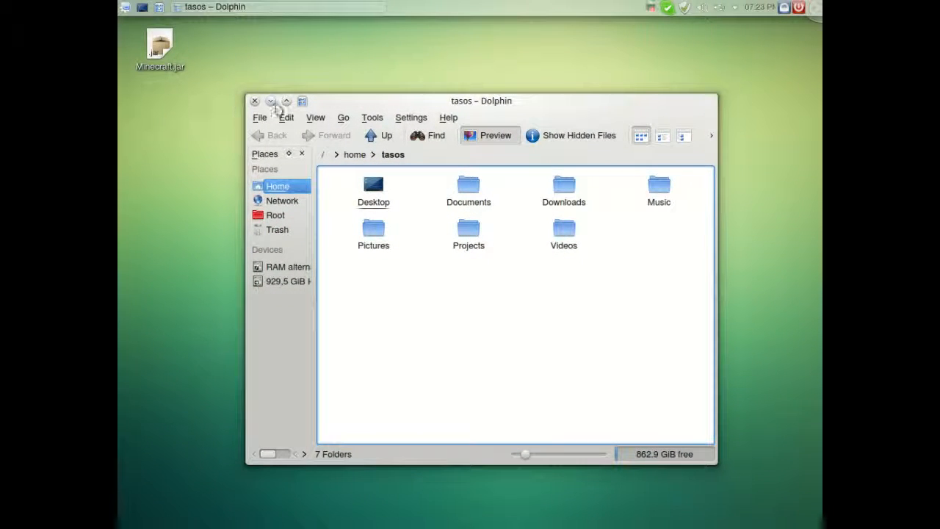
Step: Close the Dolphin home-folder window to reveal the desktop
{"action": "left_click", "coordinate": [286, 102]}
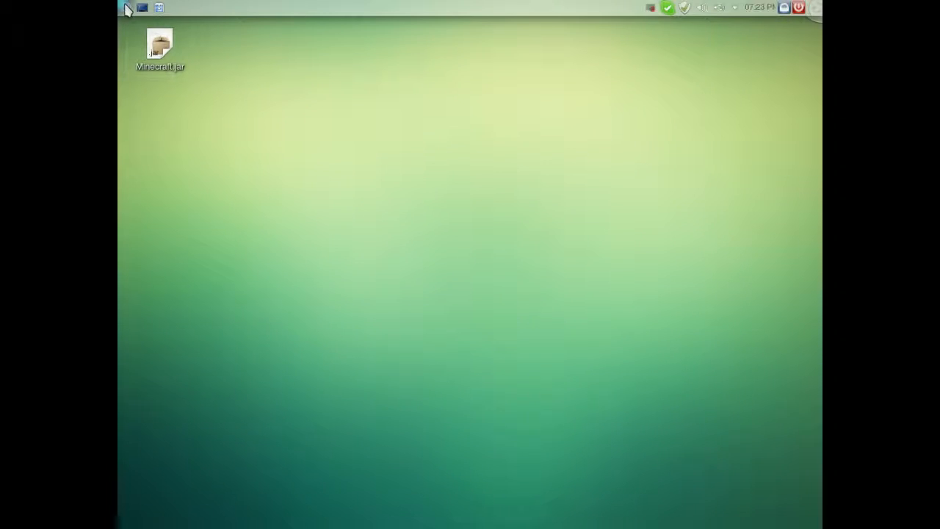
{"action": "mouse_move", "coordinate": [128, 8]}
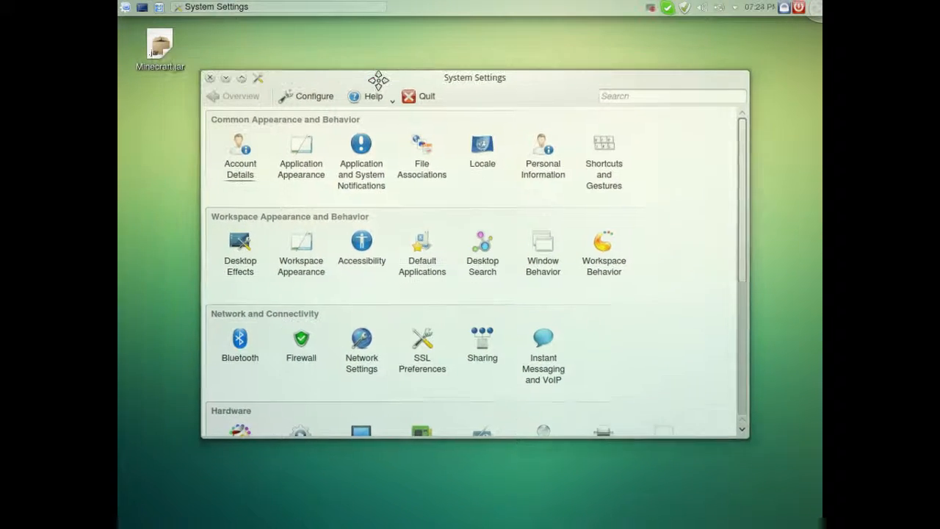
Step: Reposition the System Settings window on the desktop
{"action": "left_click_drag", "start_coordinate": [475, 78], "coordinate": [498, 87]}
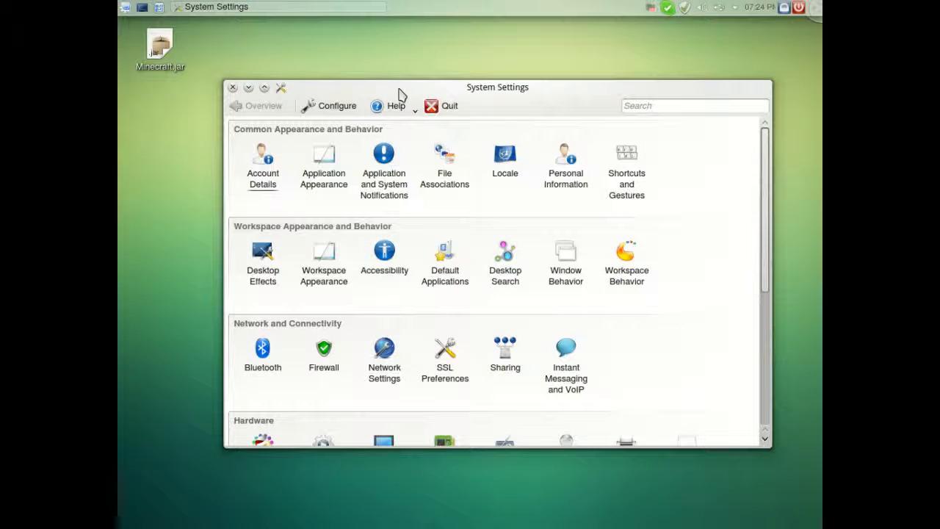
{"action": "mouse_move", "coordinate": [323, 257]}
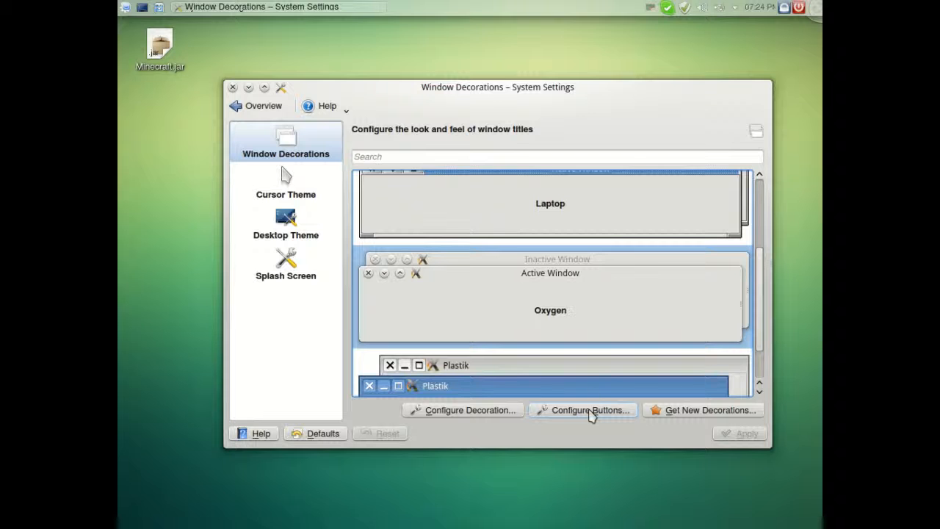
{"action": "mouse_move", "coordinate": [359, 332]}
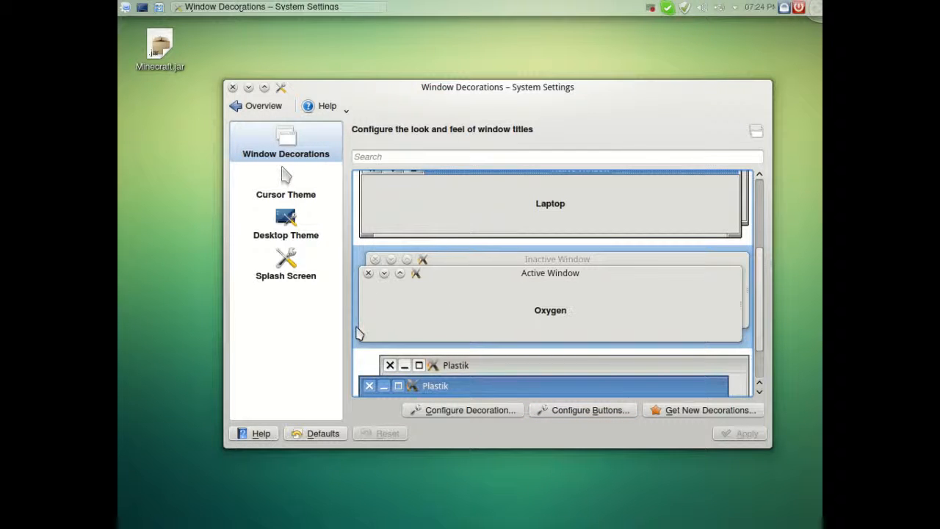
{"action": "mouse_move", "coordinate": [555, 338]}
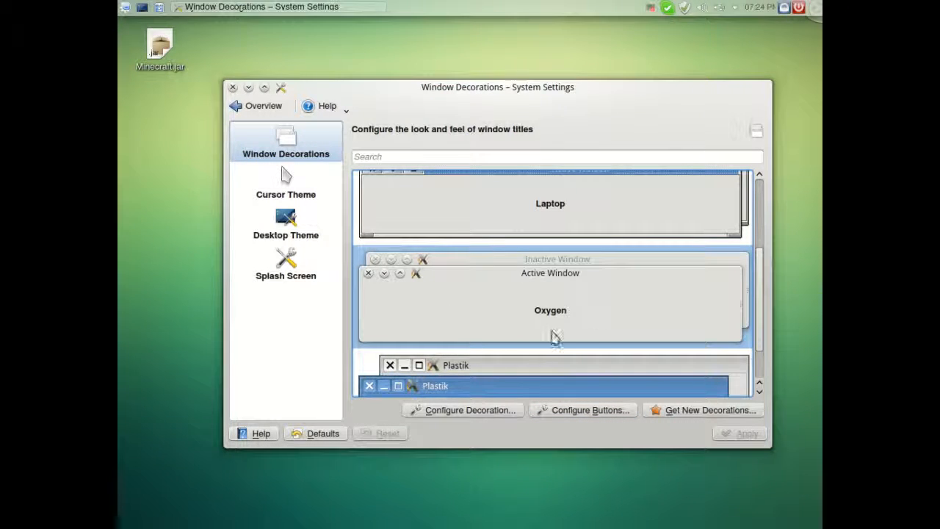
Step: In Configure Buttons, toggle 'Use custom titlebar button positions' off and back on
{"action": "left_click", "coordinate": [583, 409]}
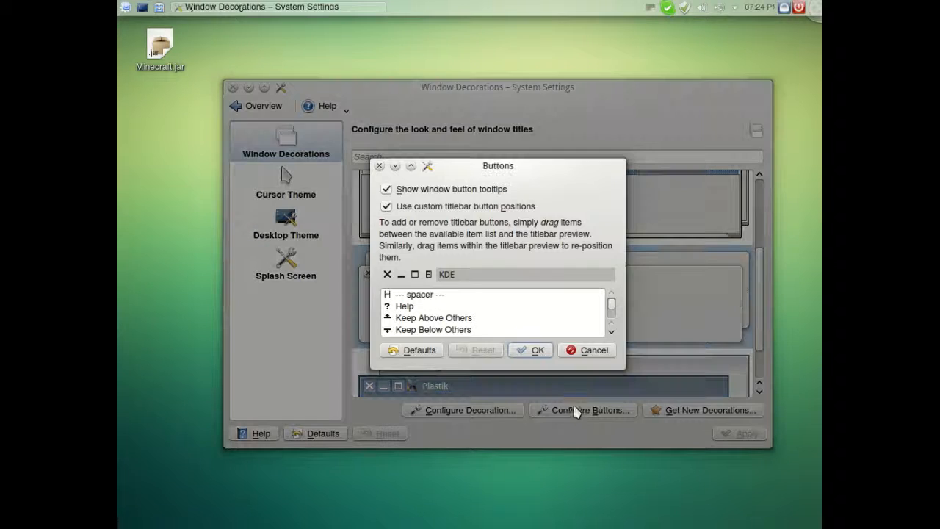
{"action": "left_click", "coordinate": [386, 205]}
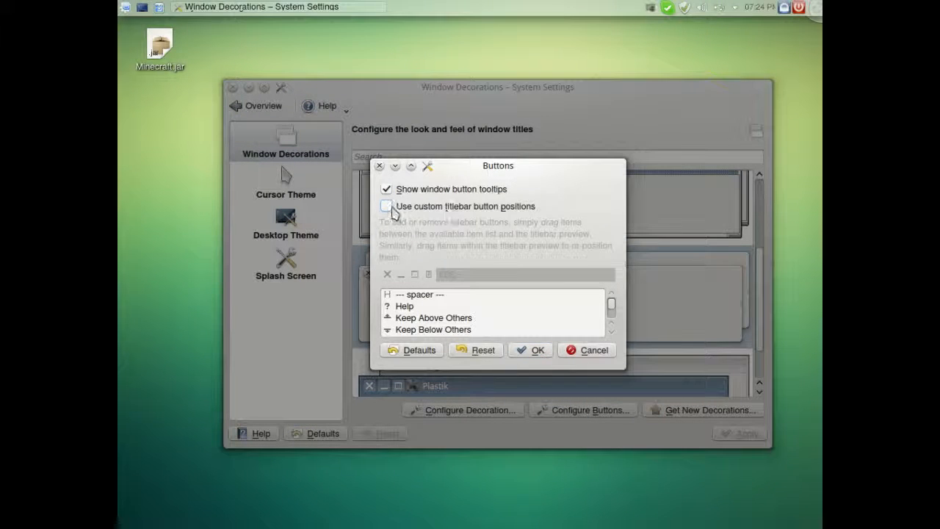
{"action": "left_click", "coordinate": [386, 205]}
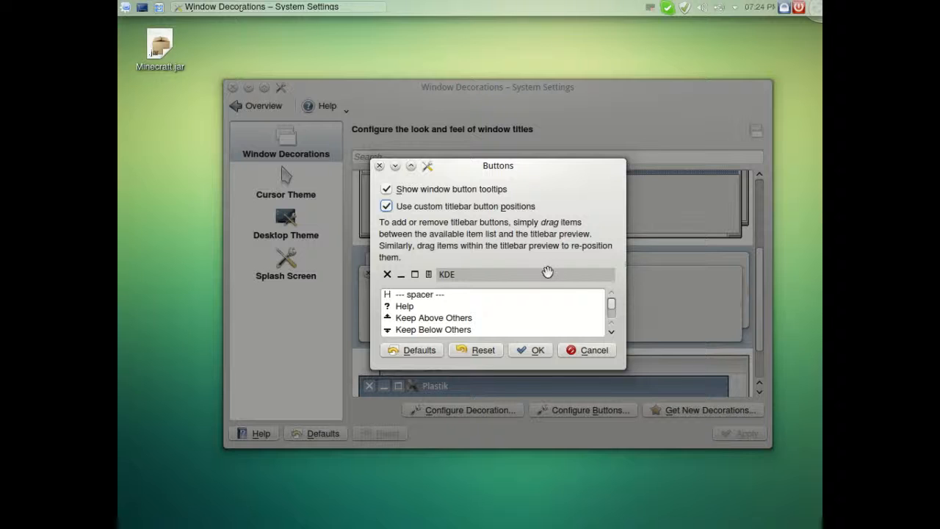
{"action": "mouse_move", "coordinate": [554, 270]}
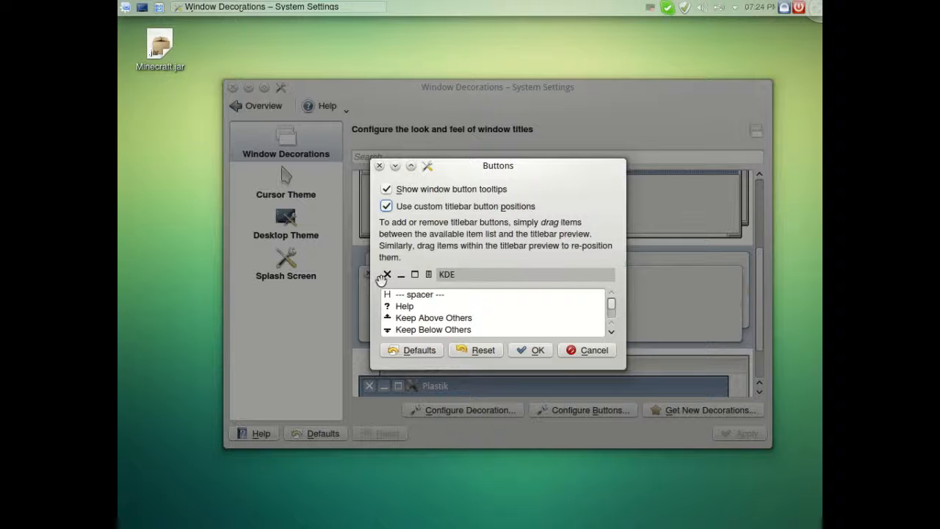
{"action": "scroll", "scroll_direction": "down", "scroll_amount": 3}
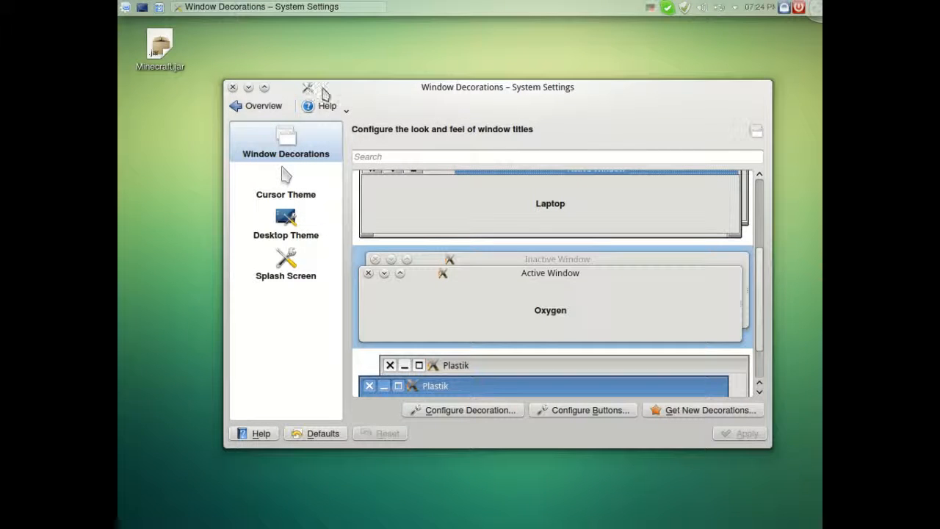
Step: Confirm the titlebar button layout with the window-menu button at the far right
{"action": "left_click", "coordinate": [582, 410]}
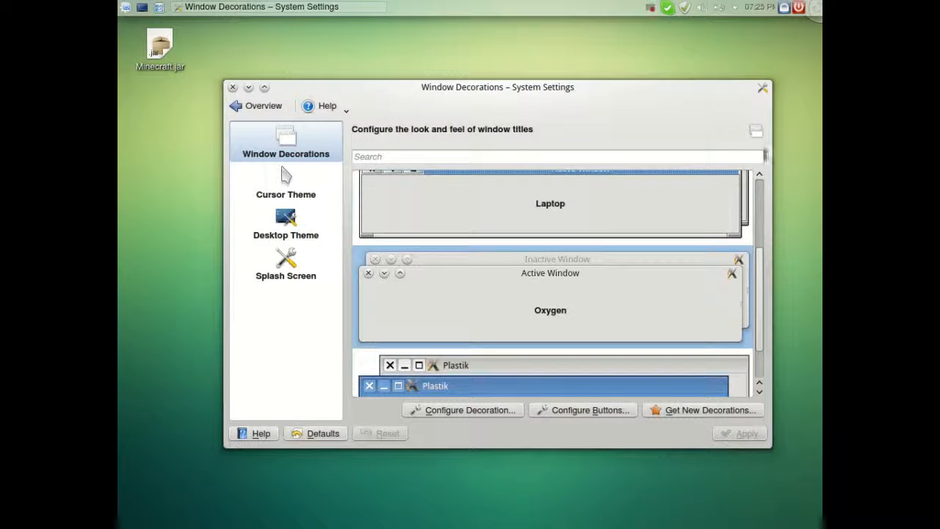
{"action": "mouse_move", "coordinate": [725, 100]}
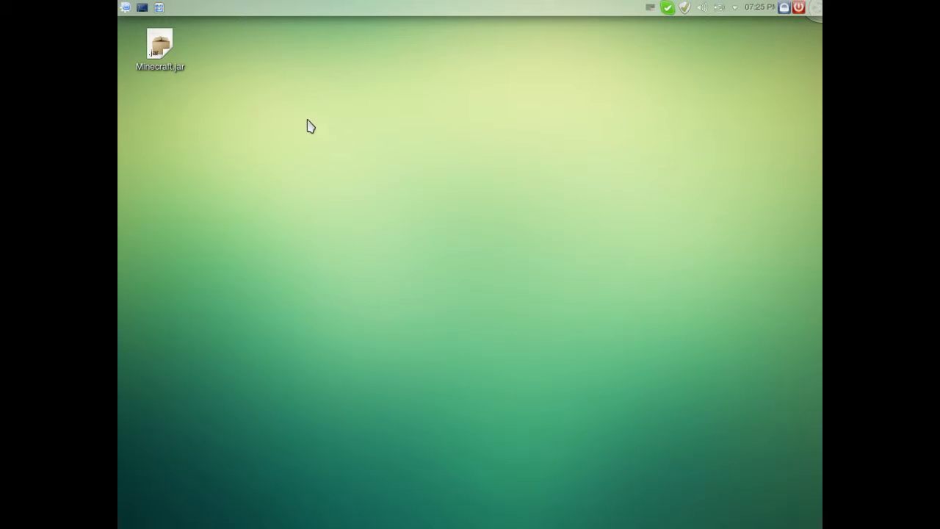
{"action": "mouse_move", "coordinate": [565, 53]}
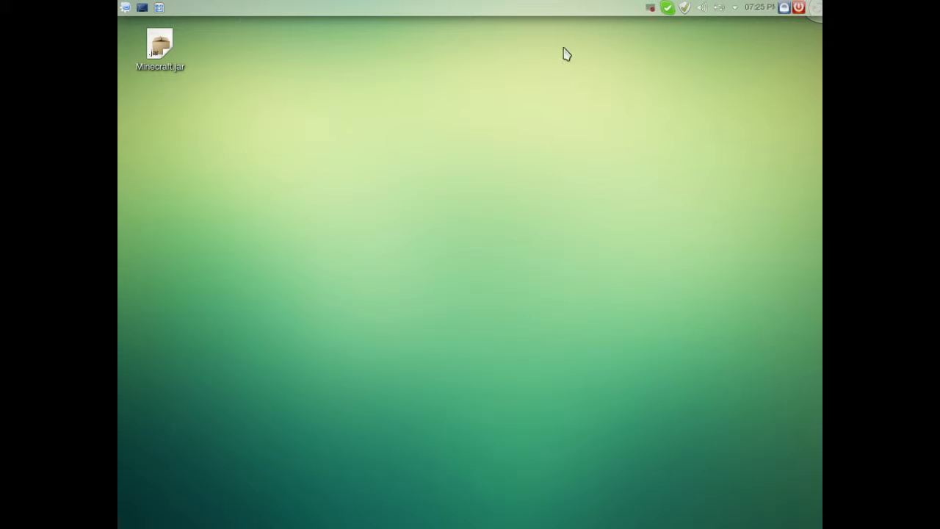